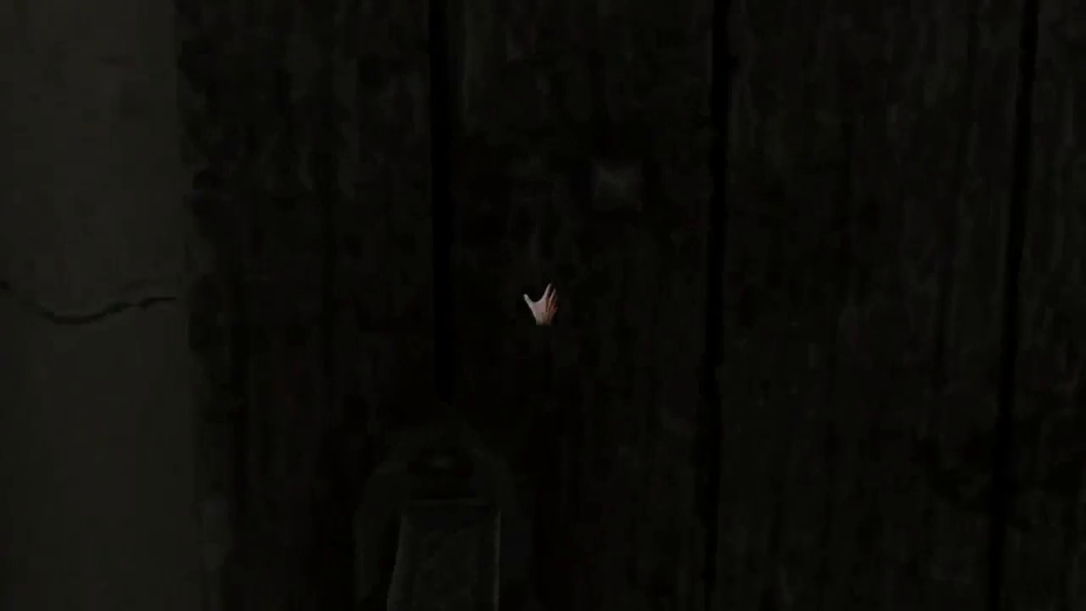
key(Tab)
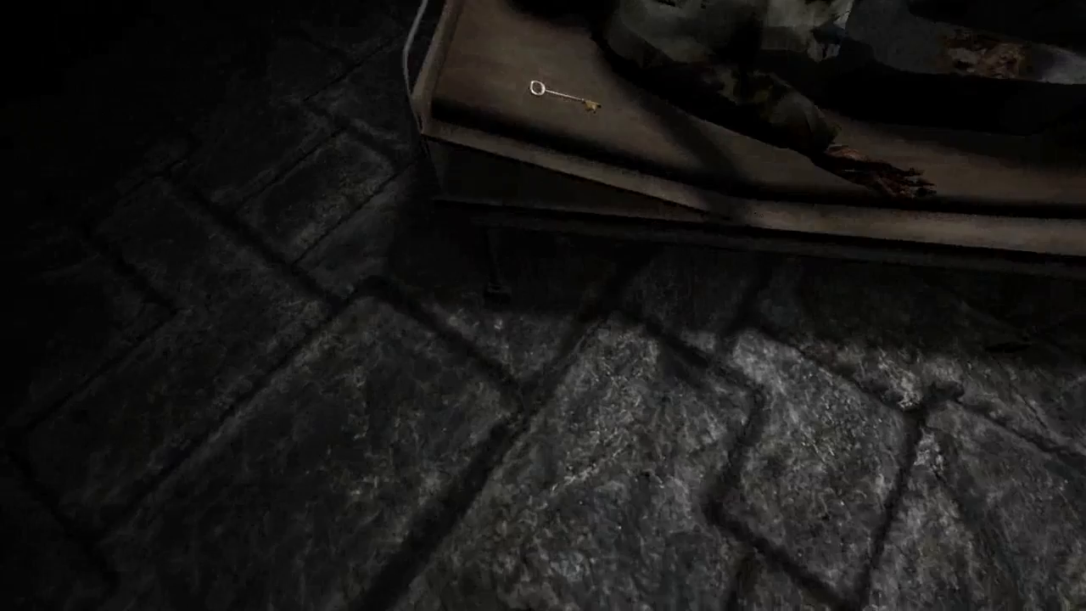
click(540, 89)
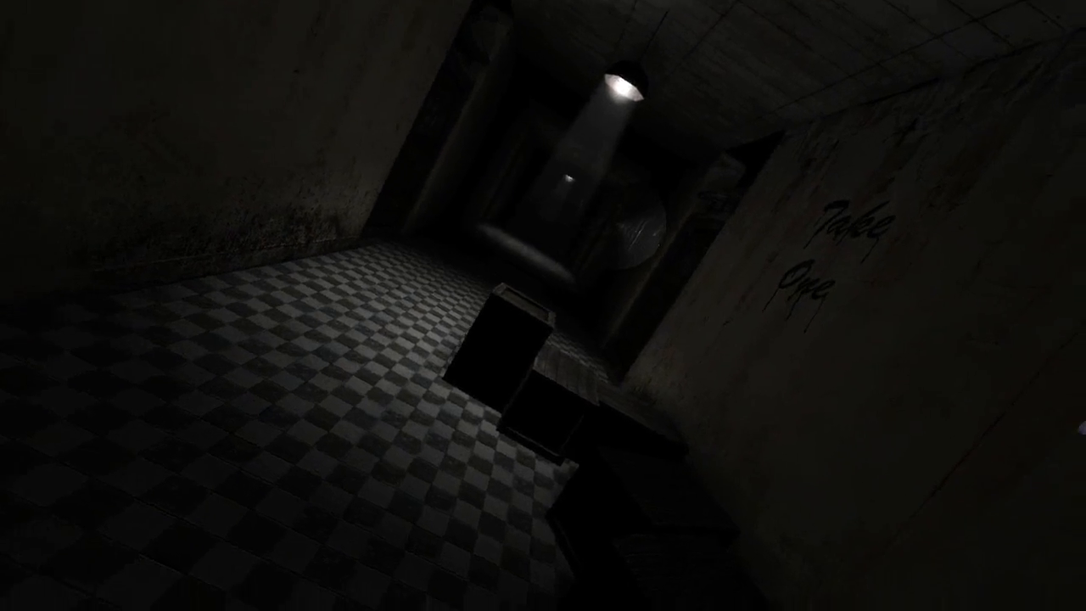
mouse_move(543, 305)
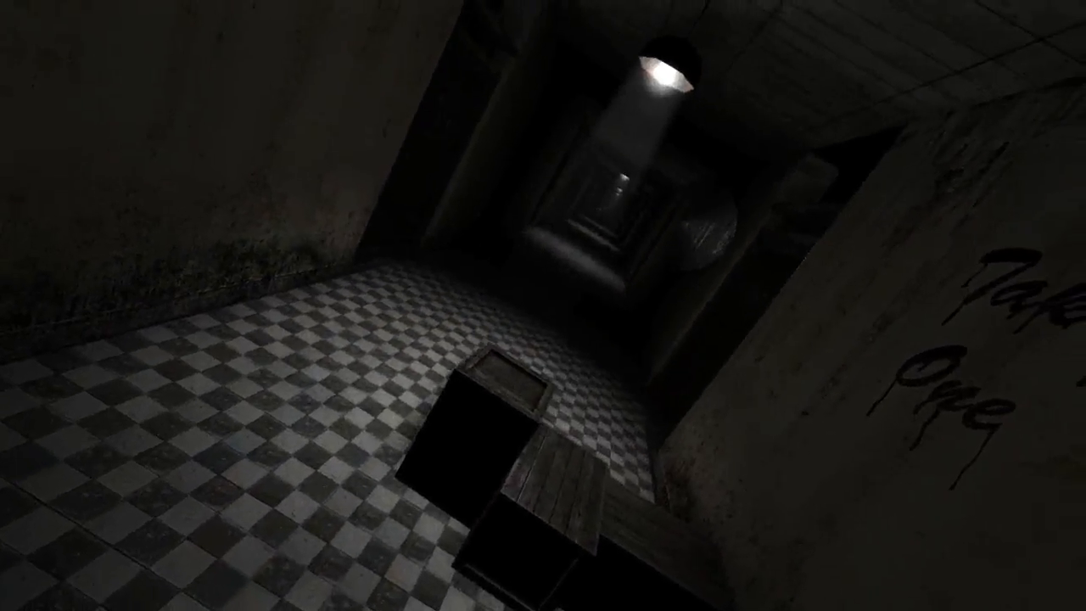
mouse_move(543, 305)
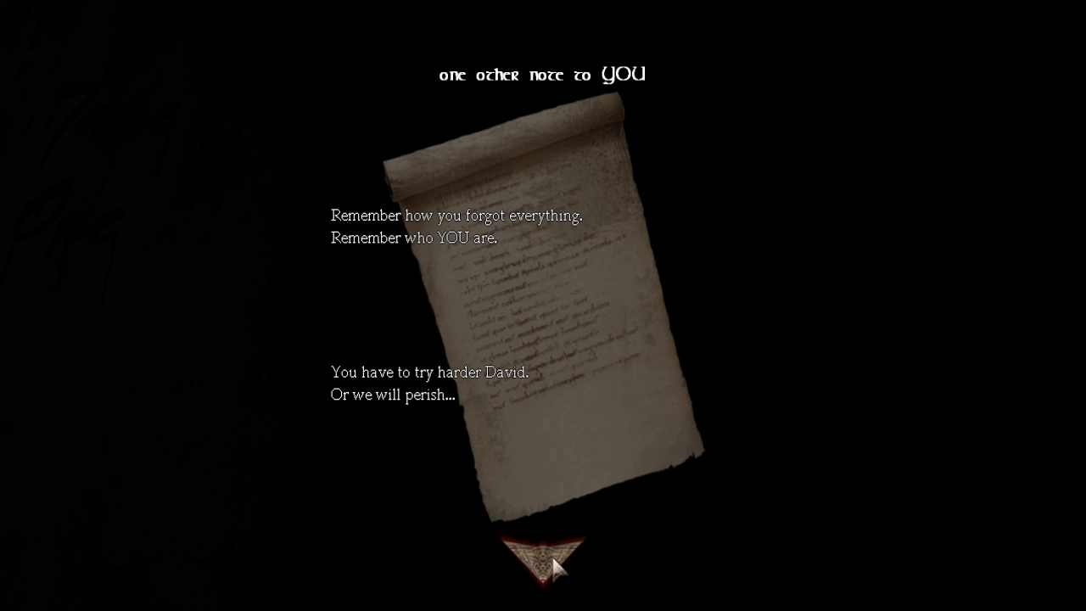
click(551, 560)
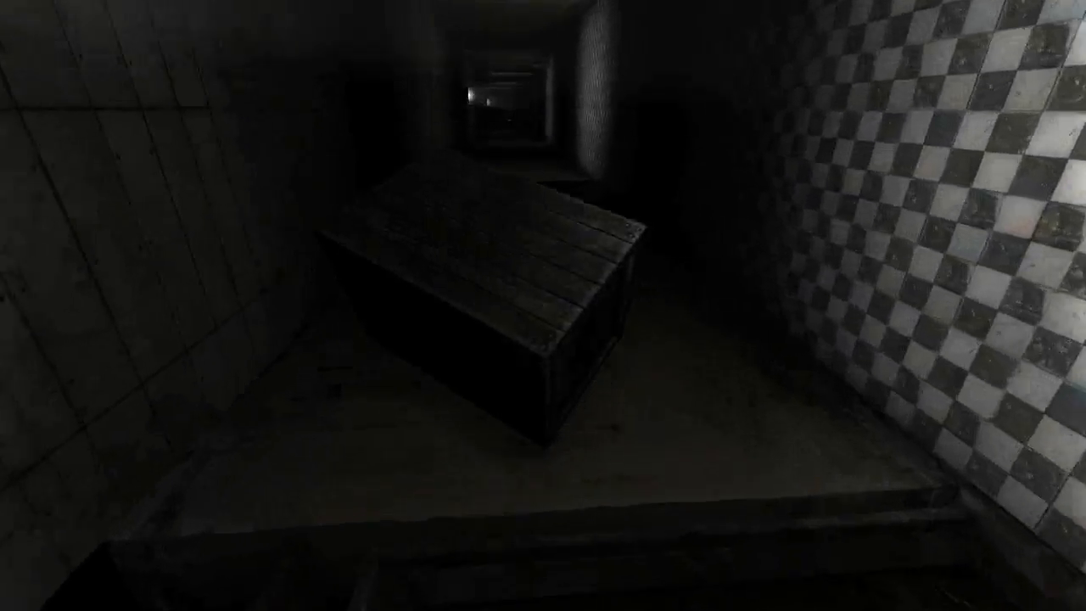
mouse_move(543, 306)
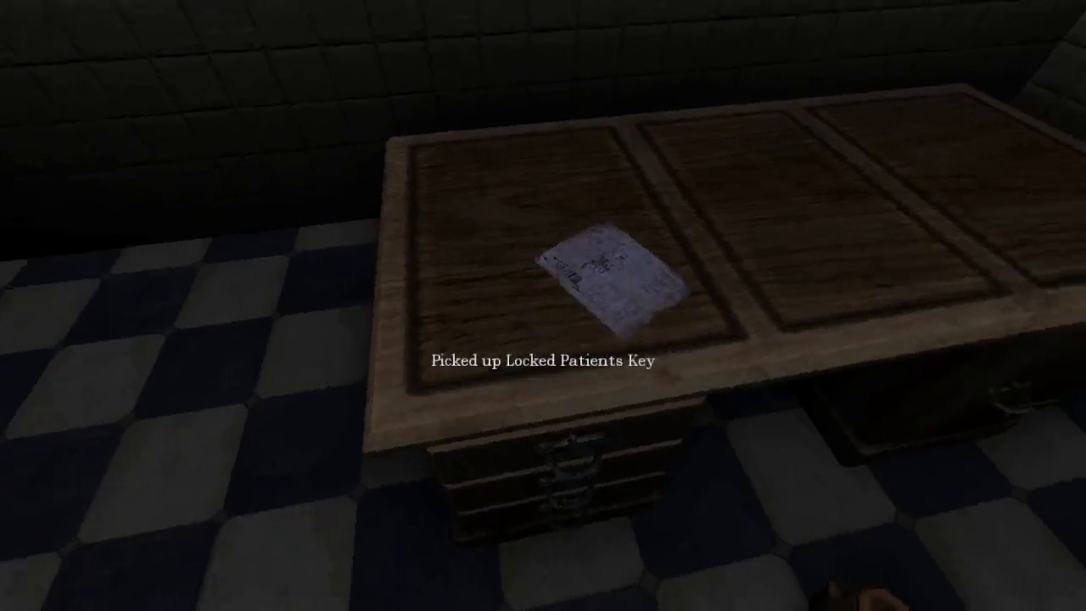
click(603, 280)
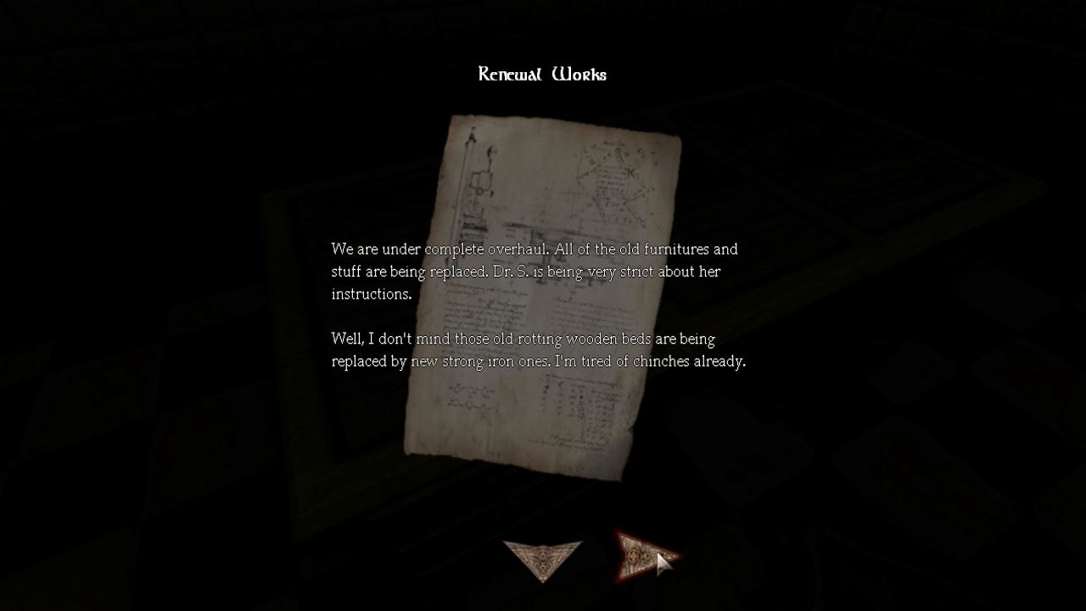
click(654, 555)
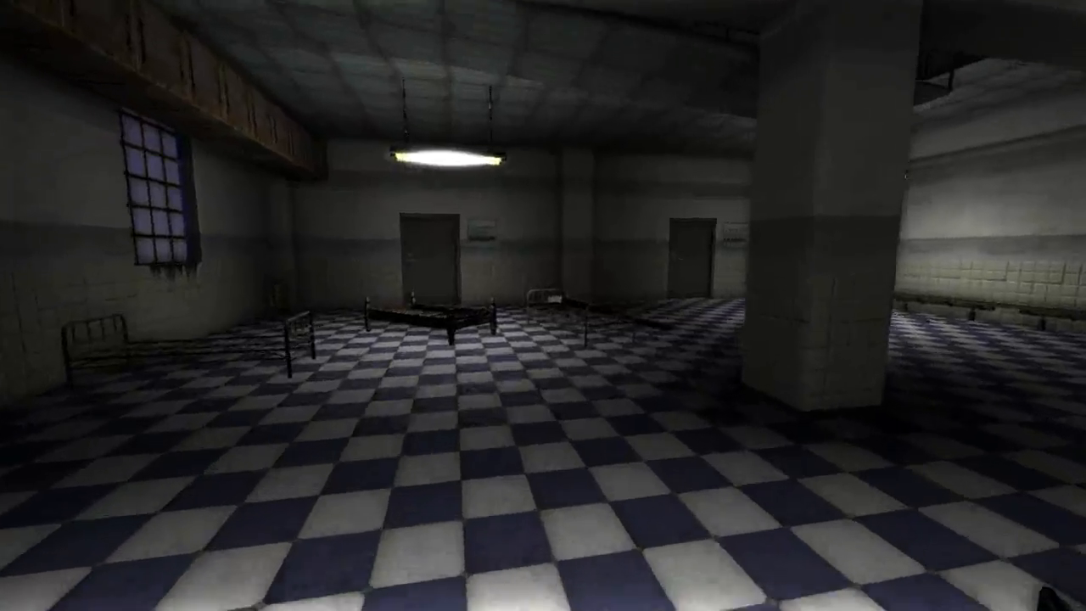
mouse_move(543, 306)
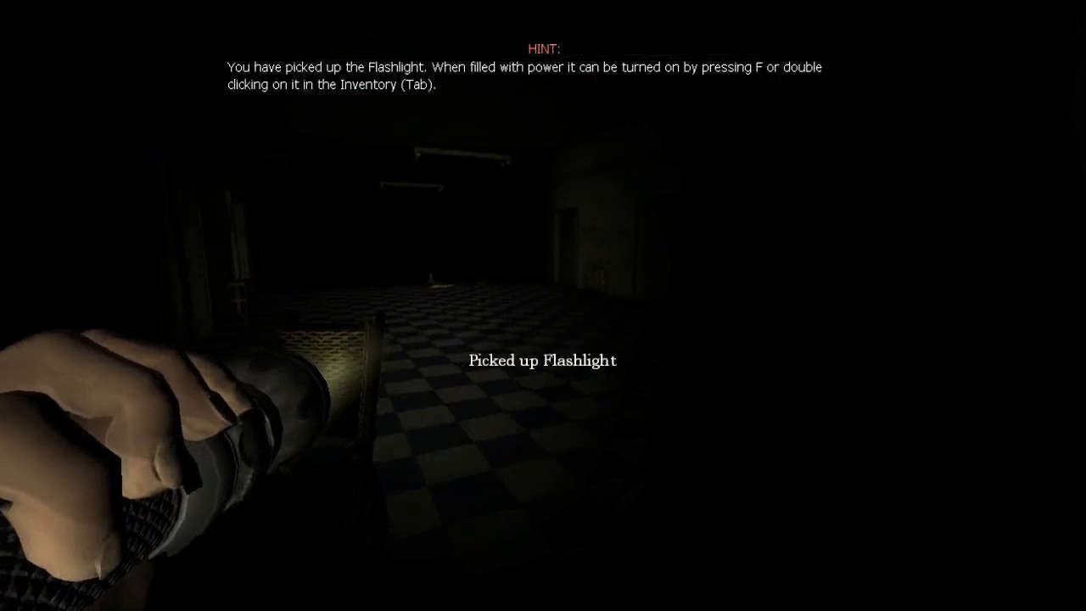
key(Tab)
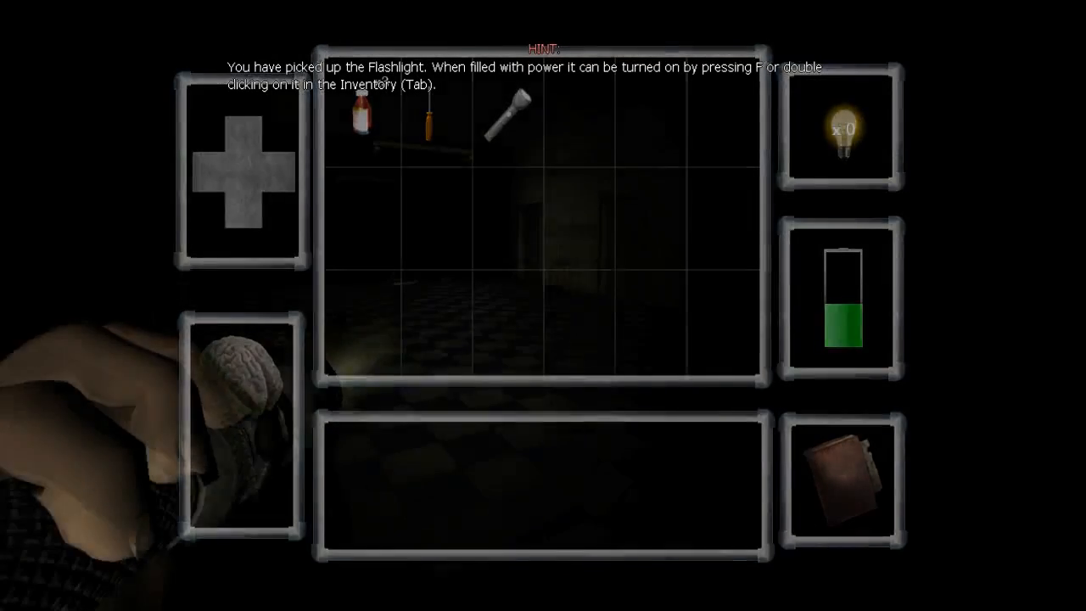
key(Tab)
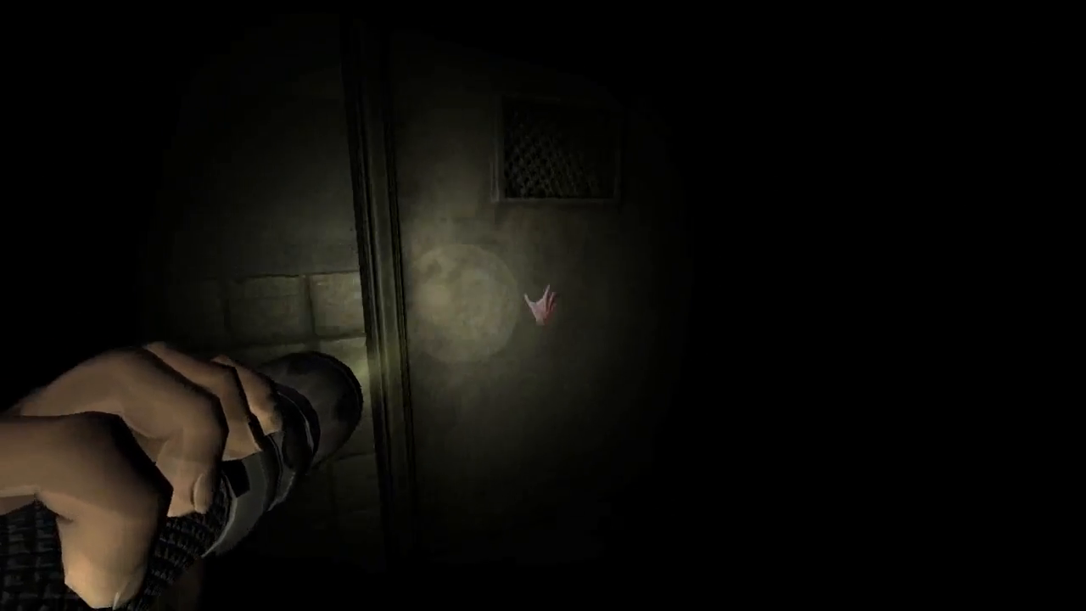
key(Tab)
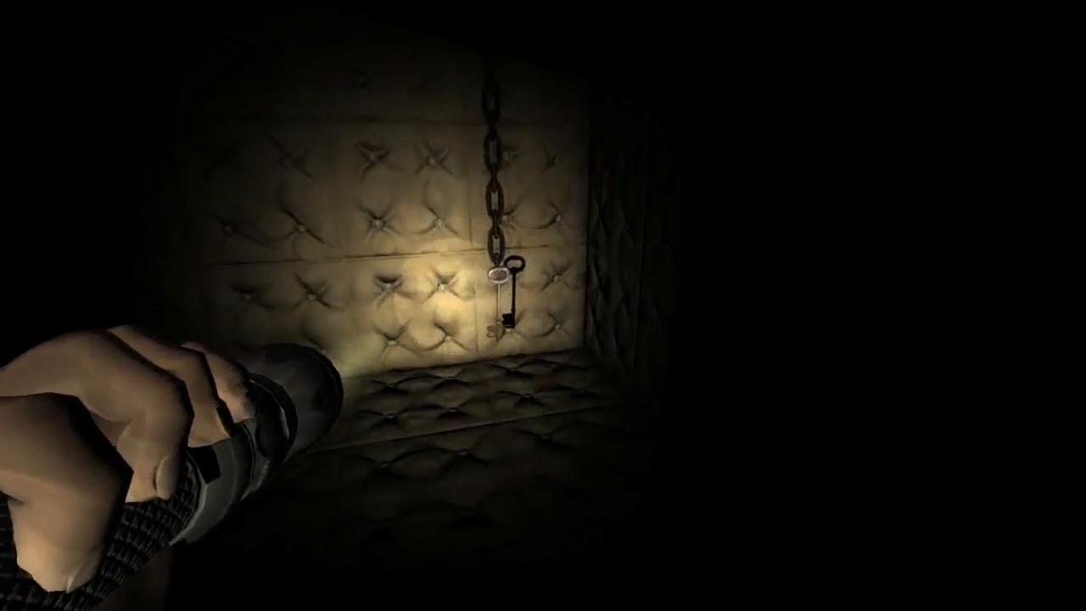
click(502, 288)
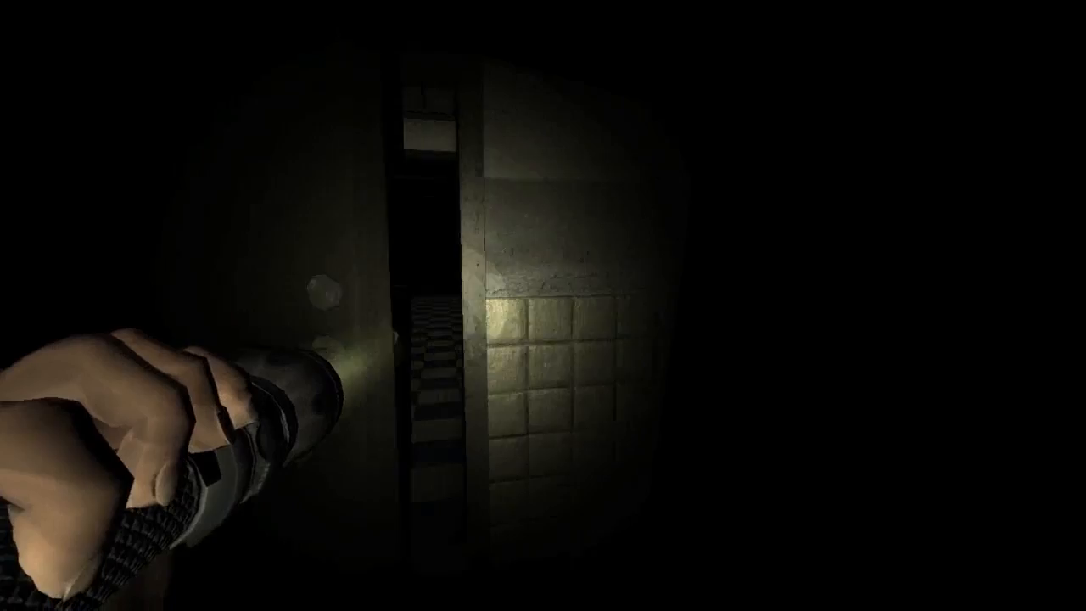
mouse_move(543, 305)
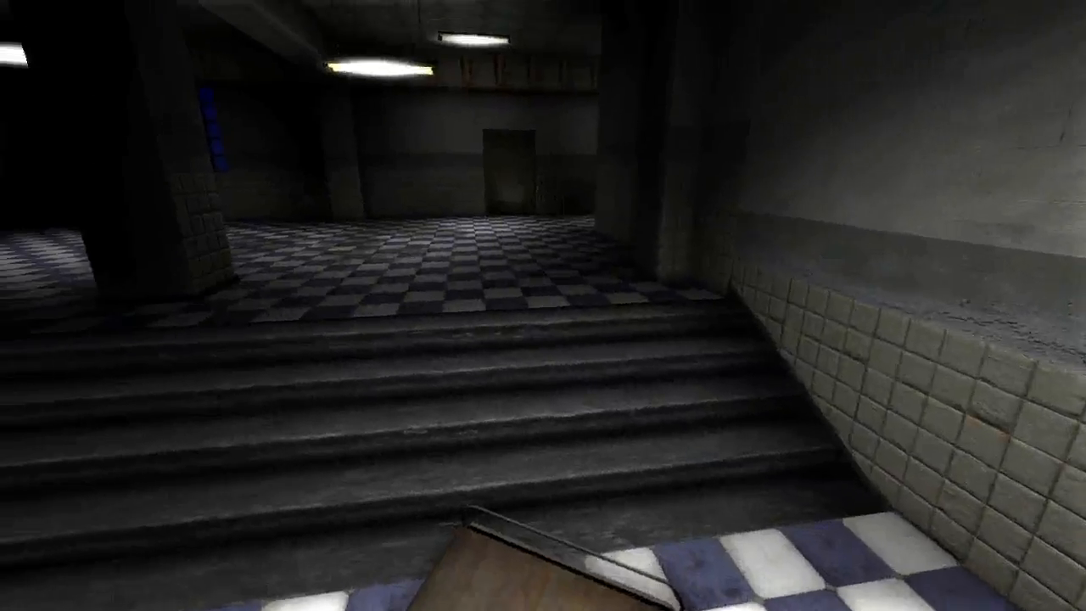
mouse_move(543, 305)
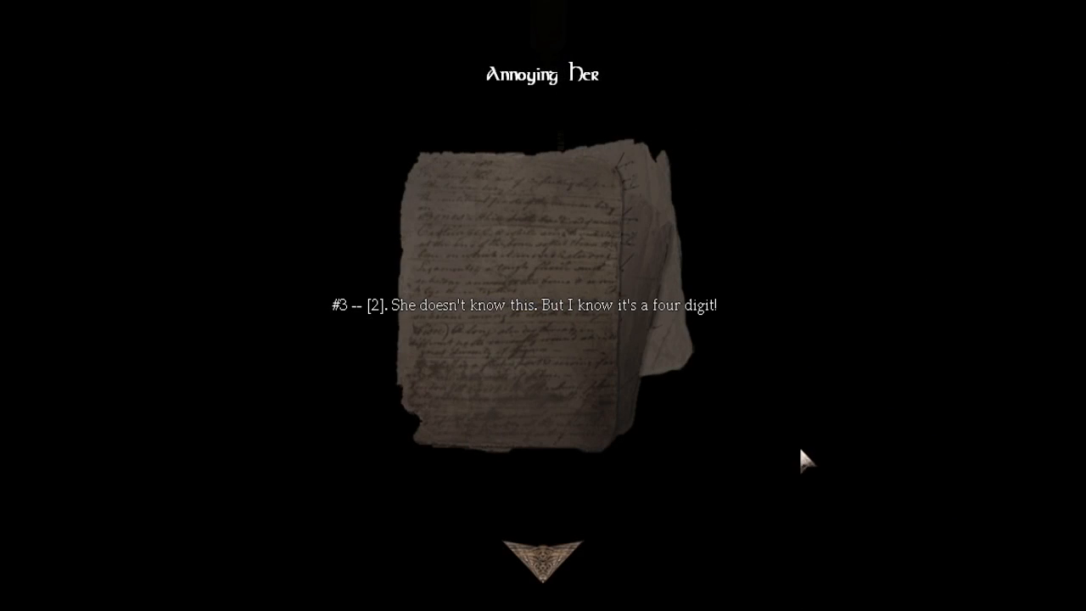
mouse_move(542, 560)
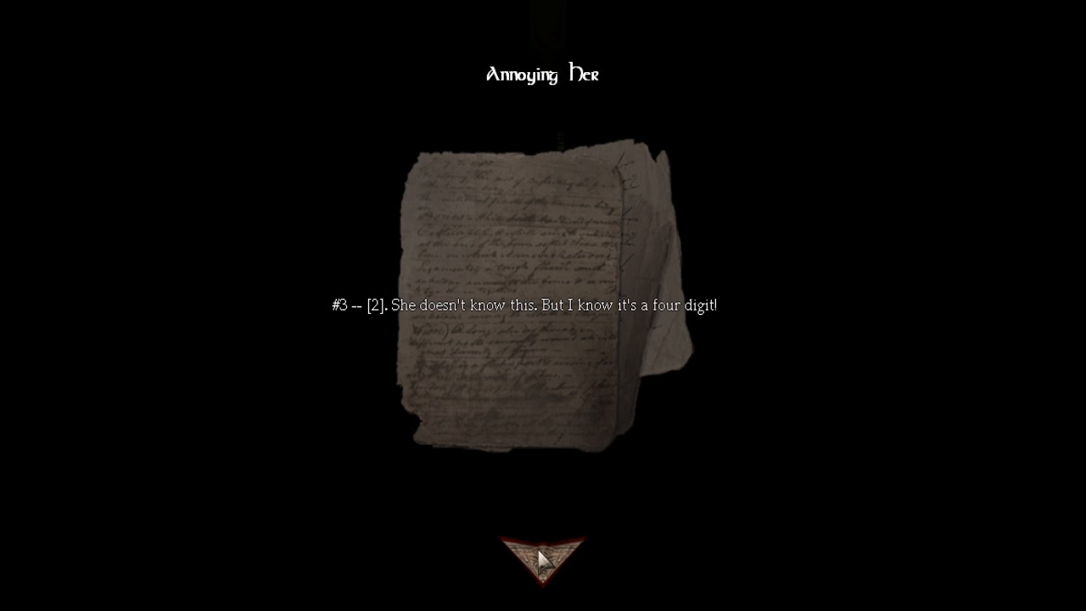
click(543, 568)
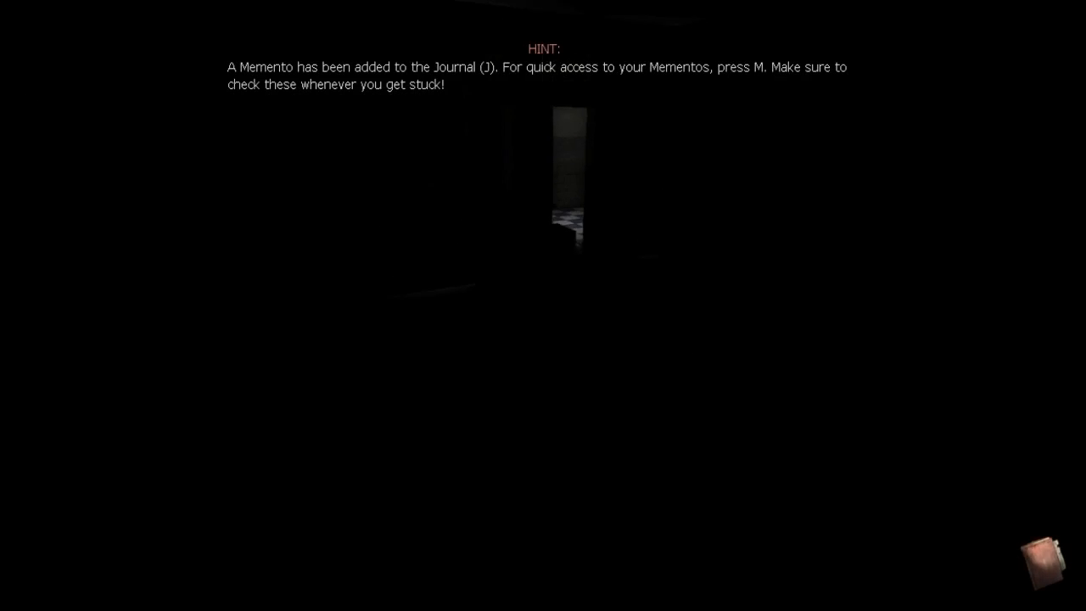
key(m)
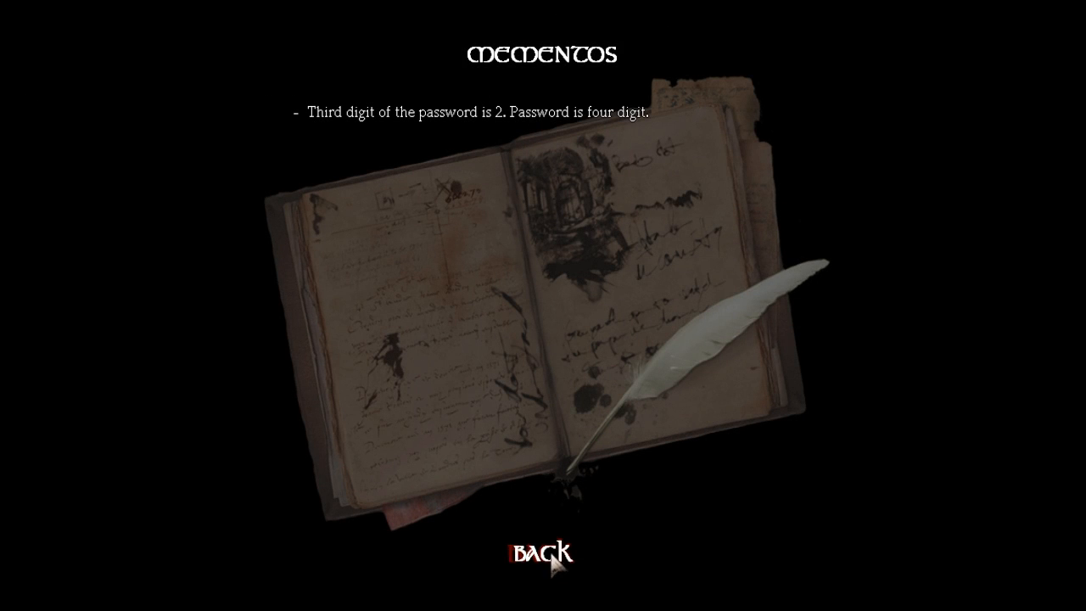
click(544, 551)
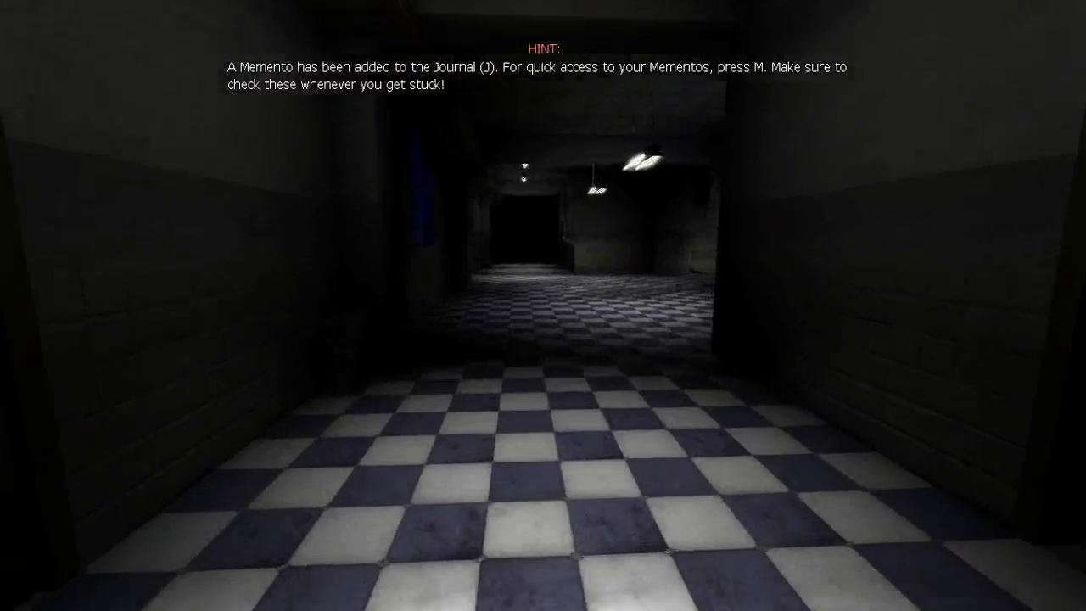
mouse_move(543, 306)
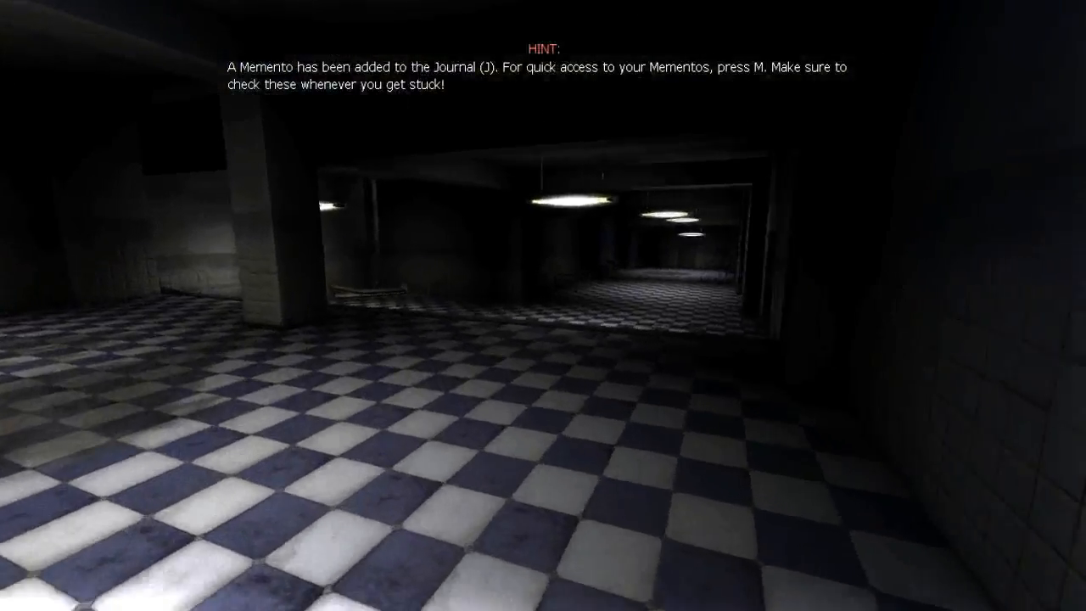